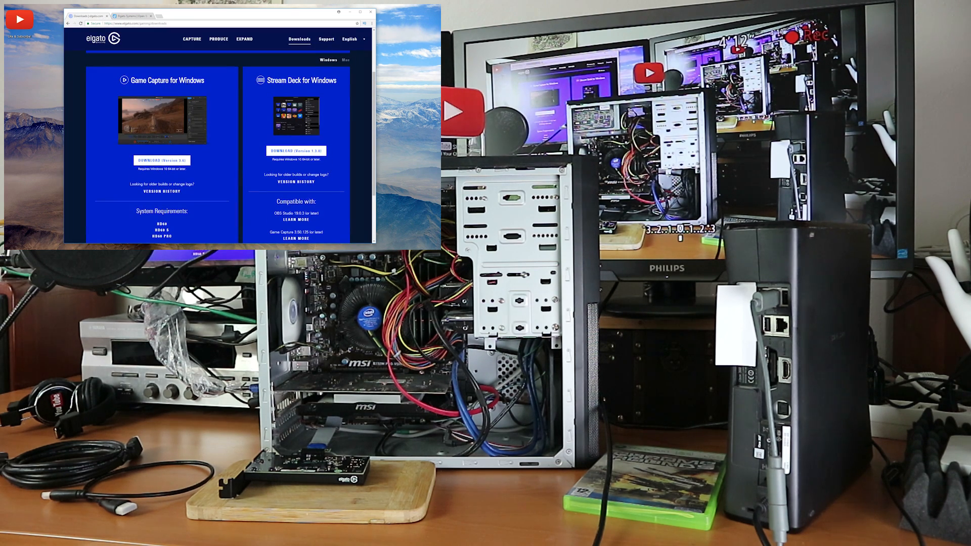
Step: Download Game Capture for Windows from Elgato's downloads page and run the installer
left_click(162, 160)
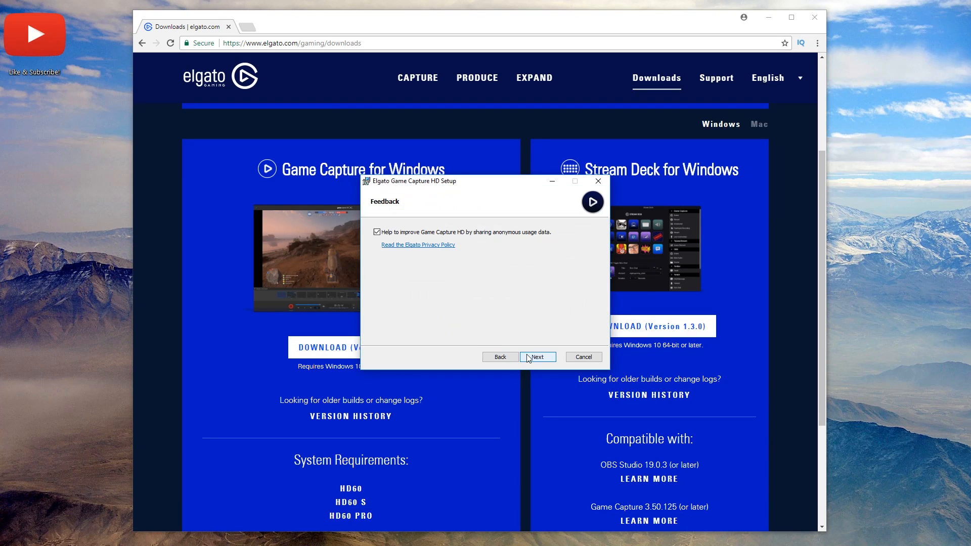
Step: Install Game Capture HD with Elgato Sound Capture, usage-data sharing unticked, default folder, then finish
left_click(376, 233)
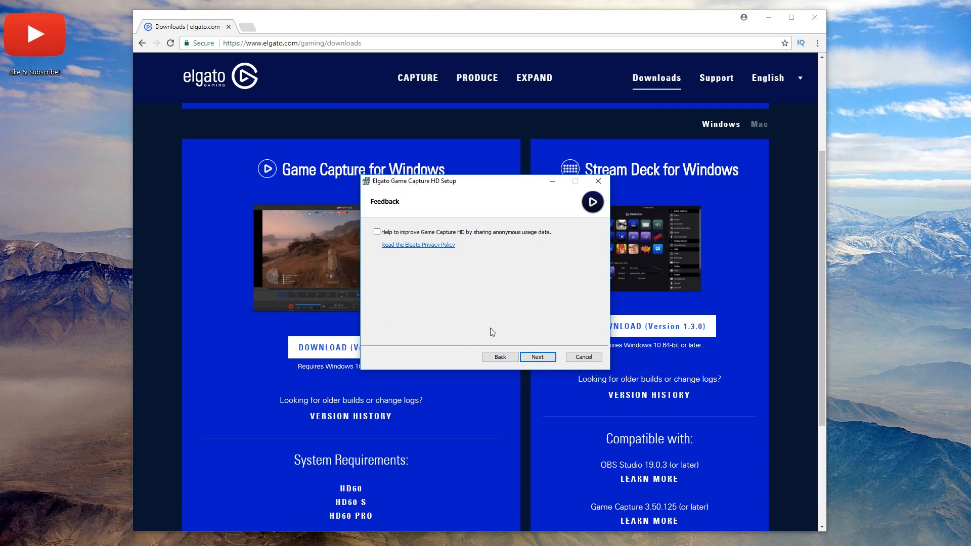
left_click(537, 356)
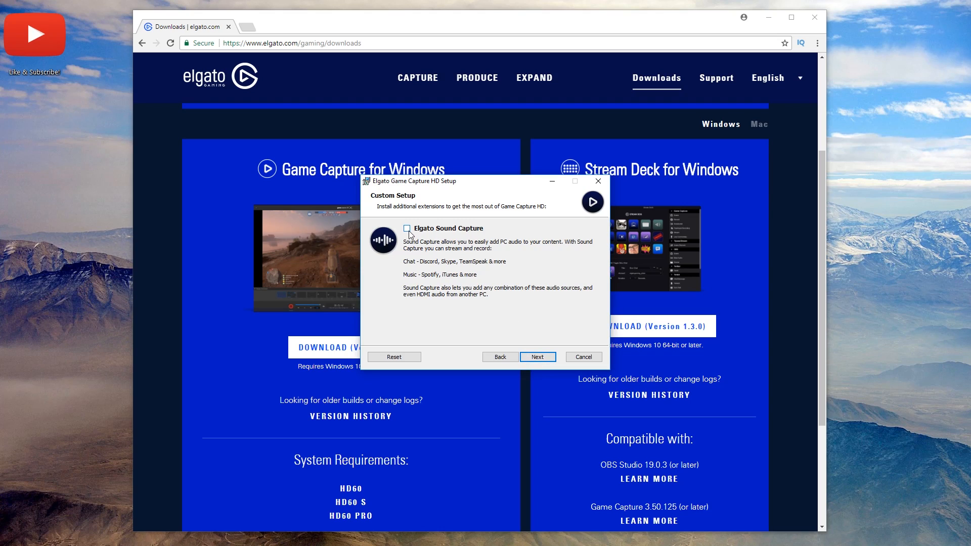
left_click(407, 229)
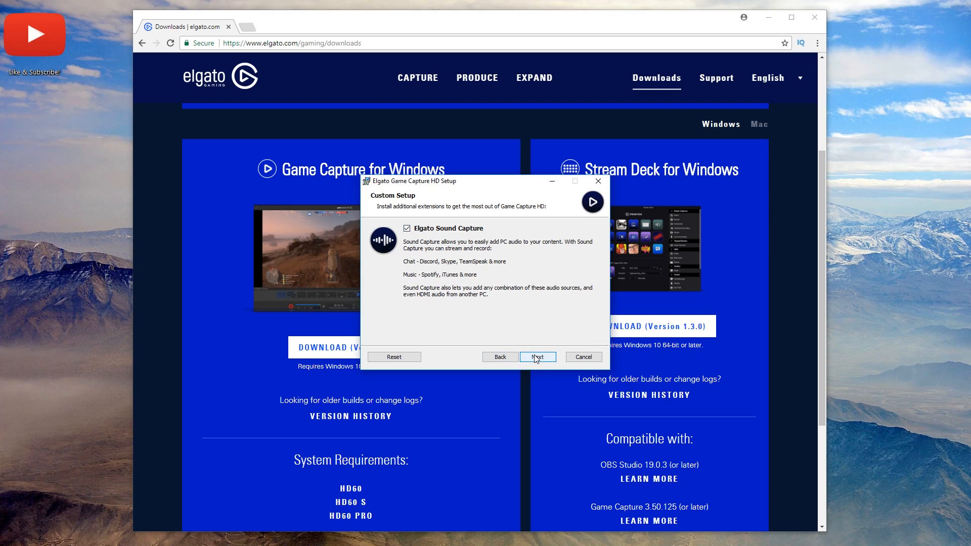
left_click(538, 356)
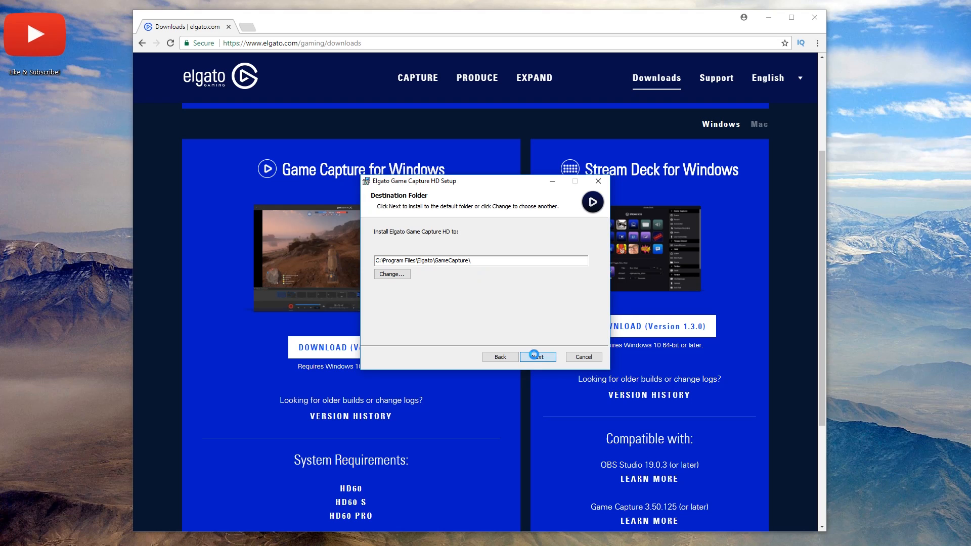
left_click(538, 357)
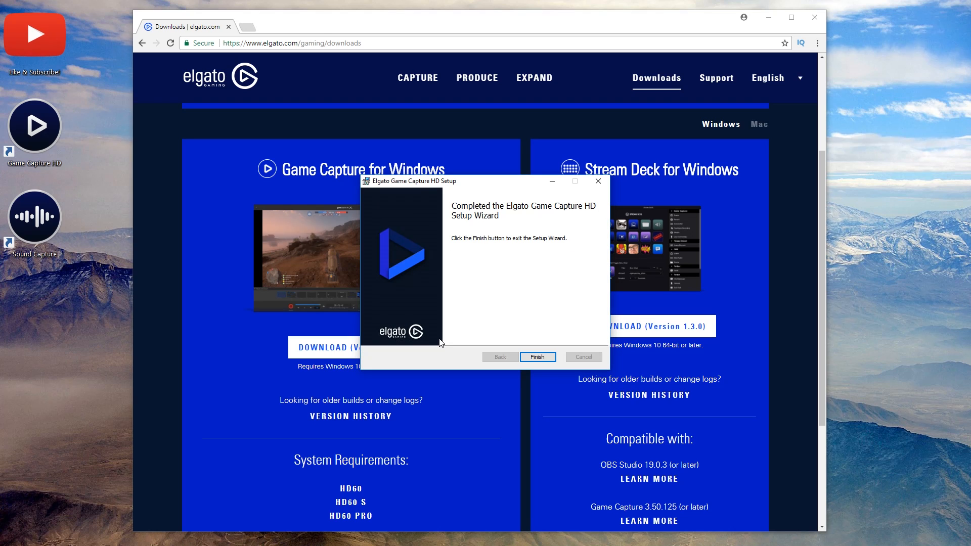
left_click(538, 356)
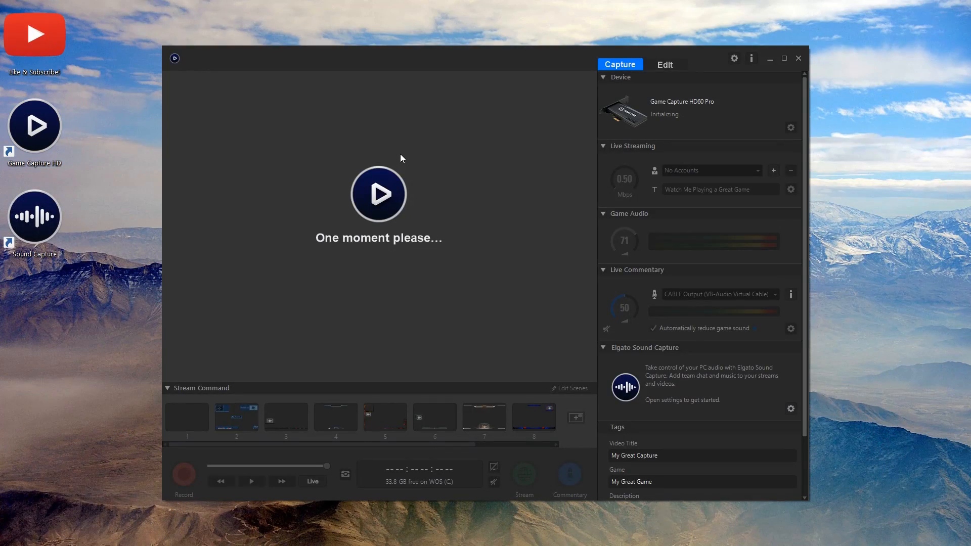
mouse_move(713, 111)
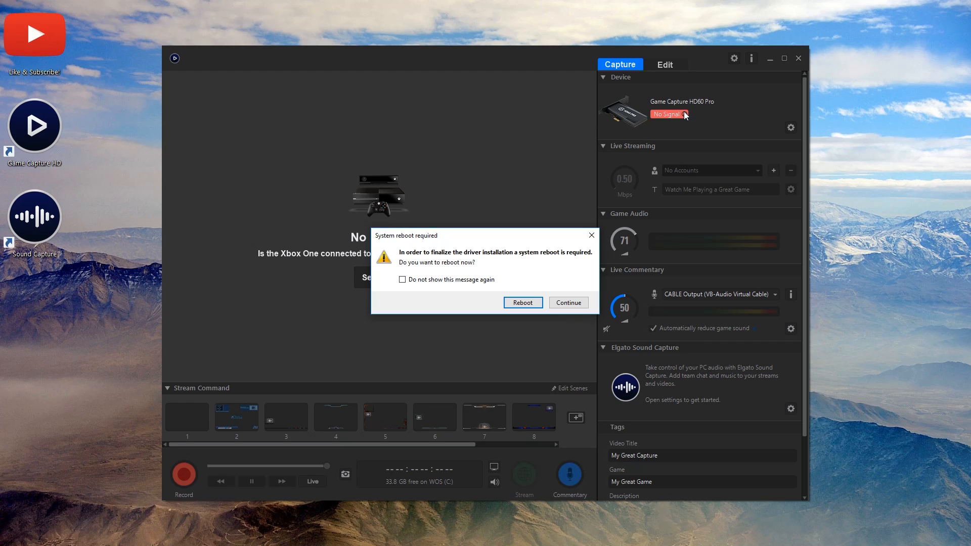
mouse_move(553, 299)
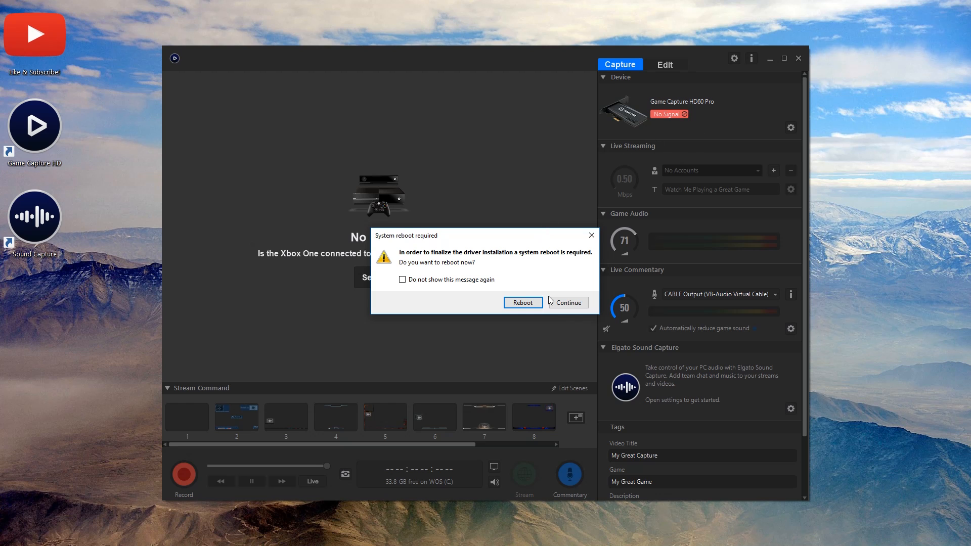
mouse_move(801, 60)
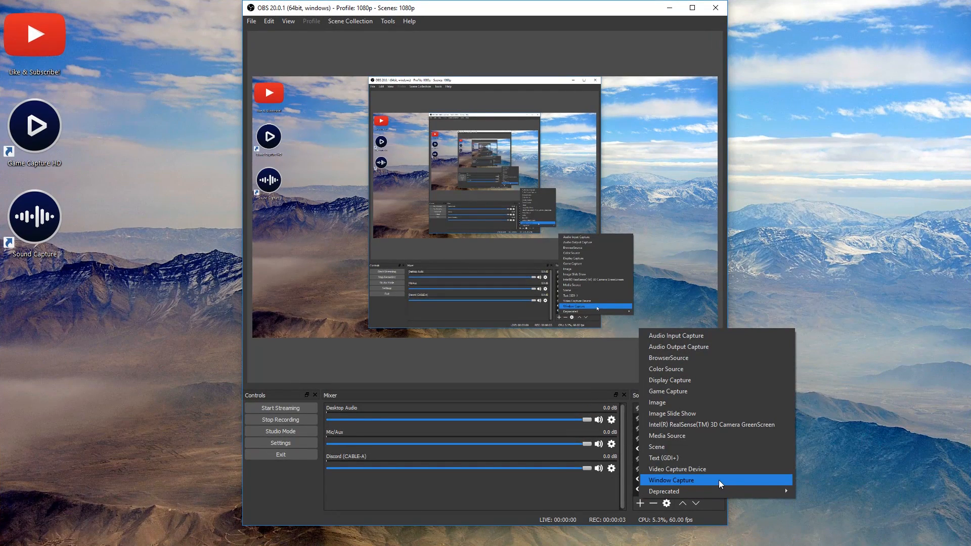
mouse_move(724, 473)
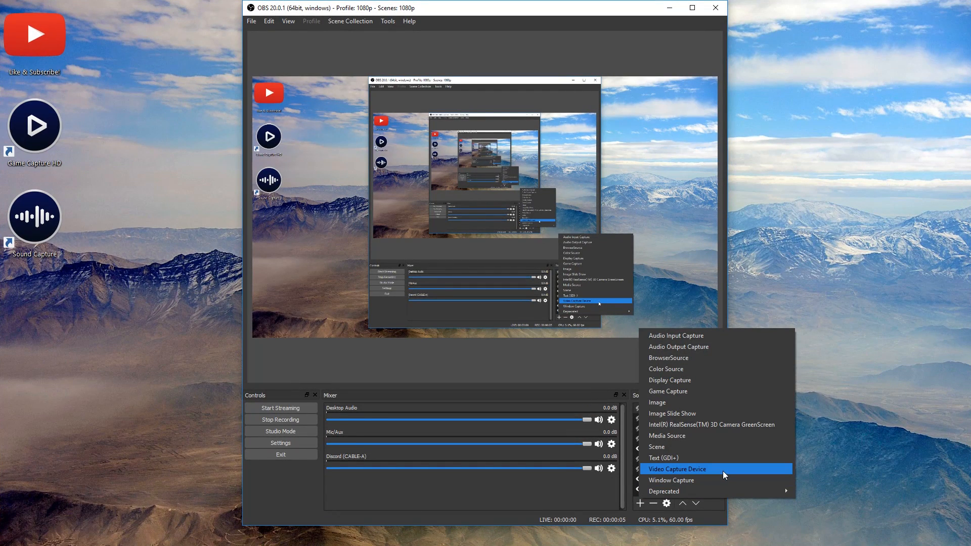
Step: Add a Video Capture Device source named ELGATO HD60 PRO
left_click(677, 469)
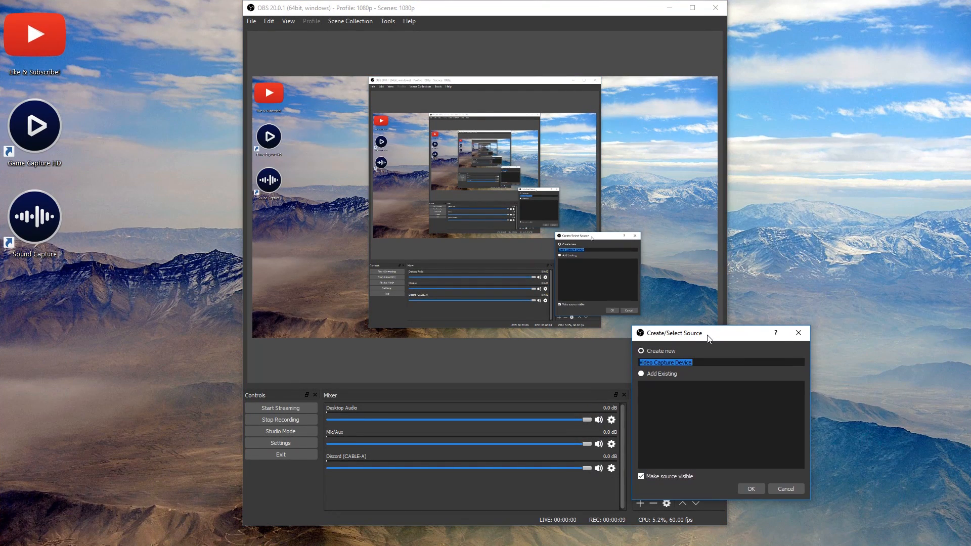
type("ELGATO HD")
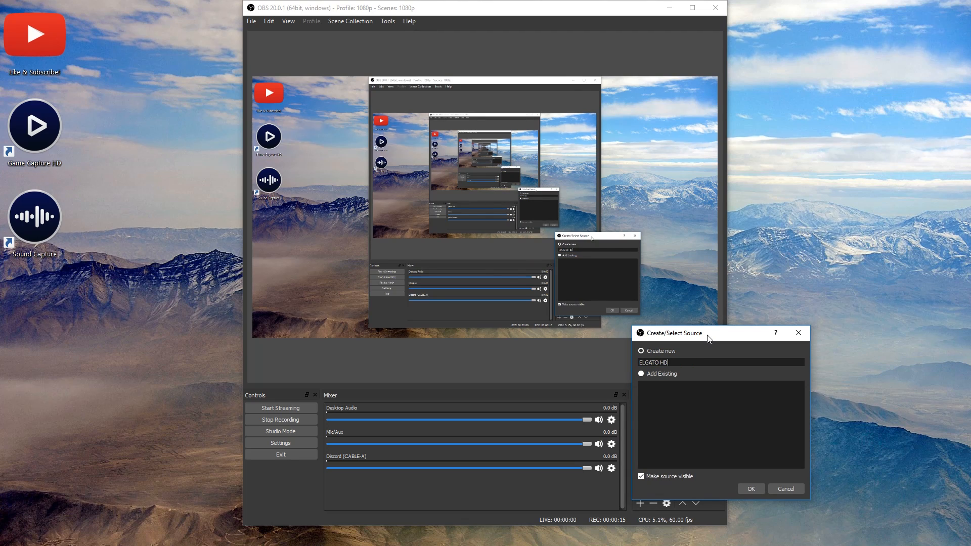
left_click(750, 488)
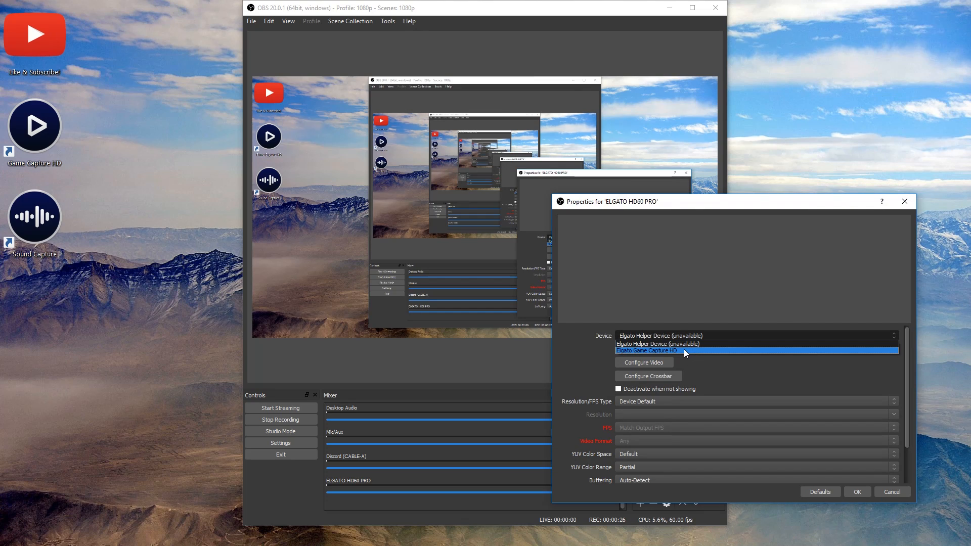
left_click(645, 349)
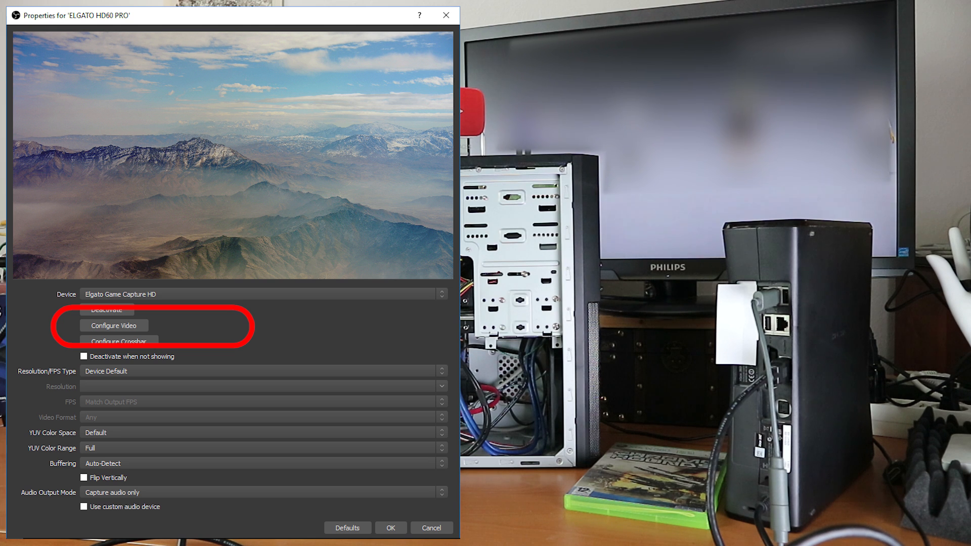
Step: Bring up the Configure Video settings for the Elgato Game Capture HD device
left_click(114, 325)
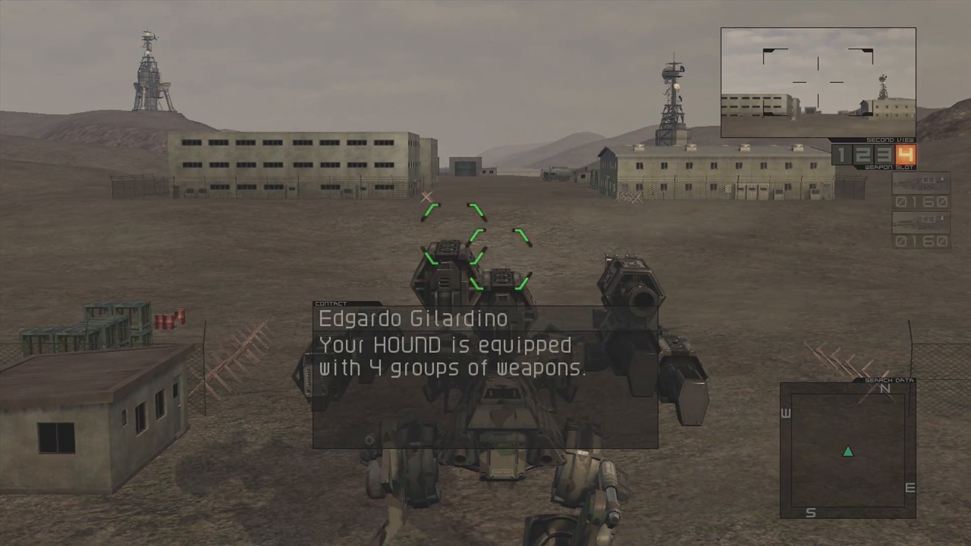
Step: Switch the HOUND's active weapon slot with RB during the tutorial
key("rb")
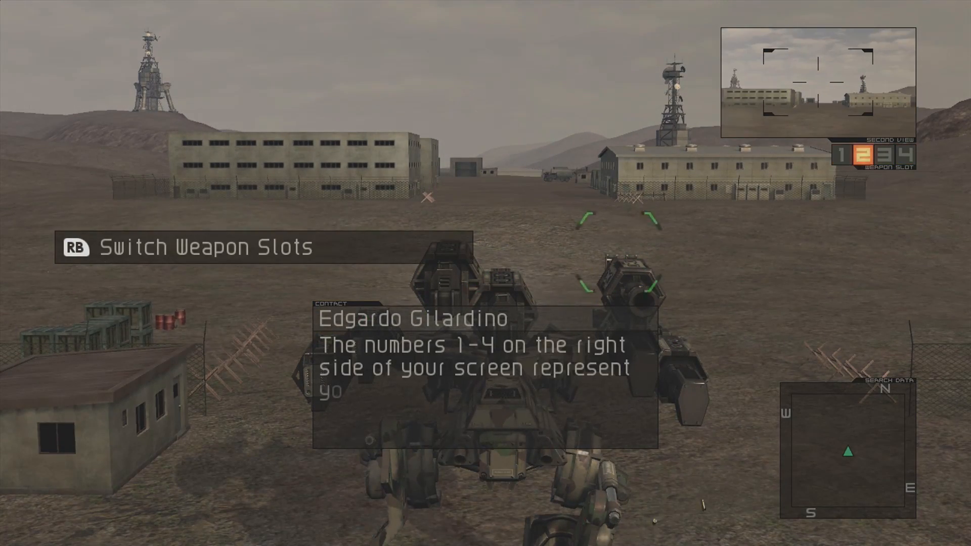